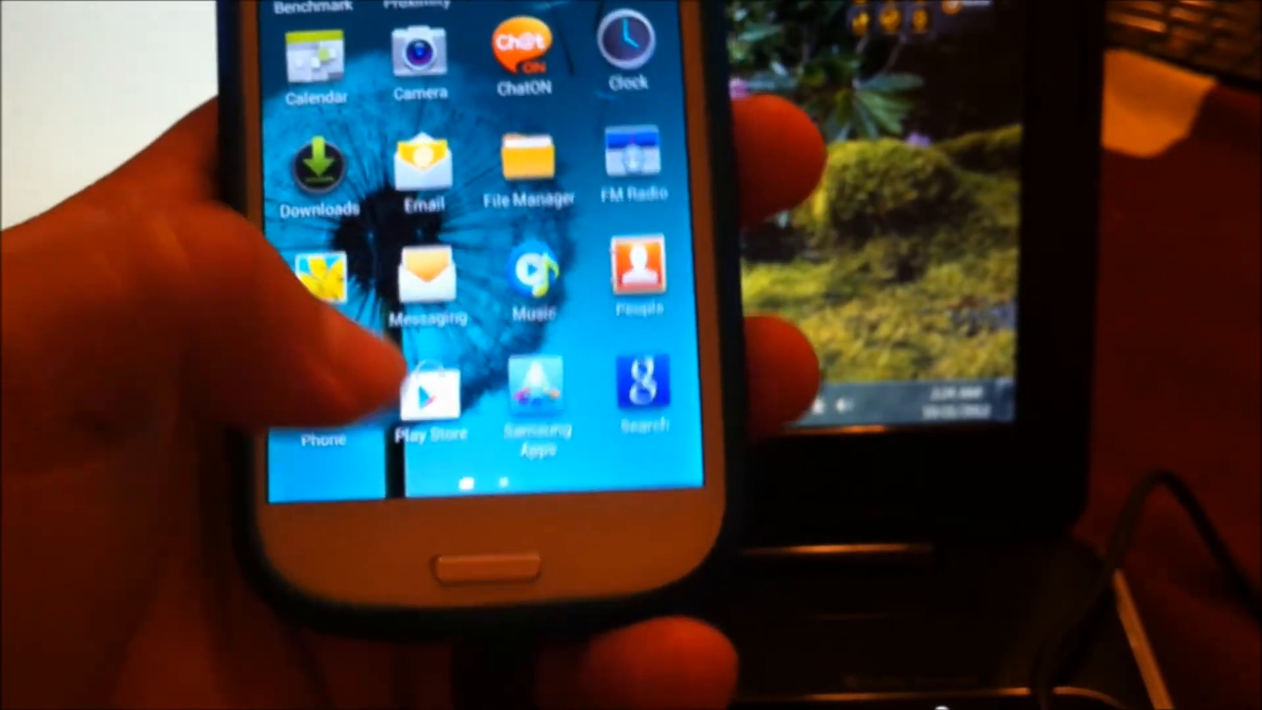
scroll(down, 3)
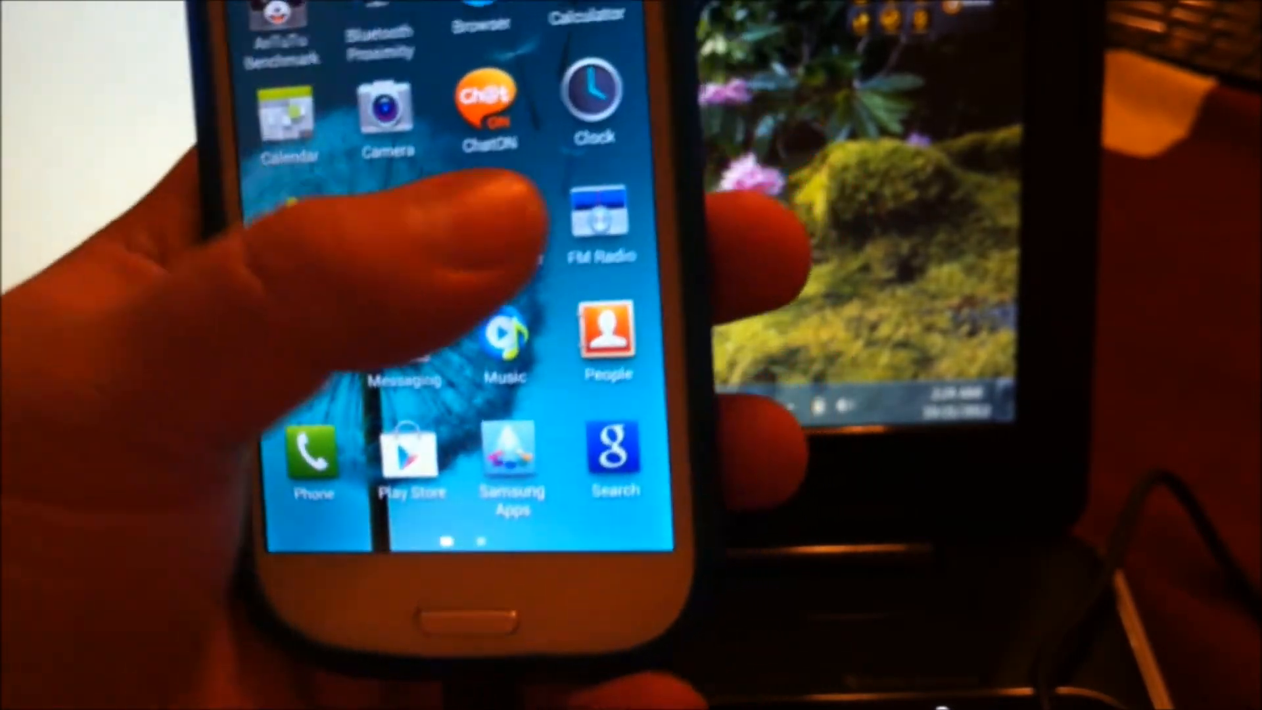